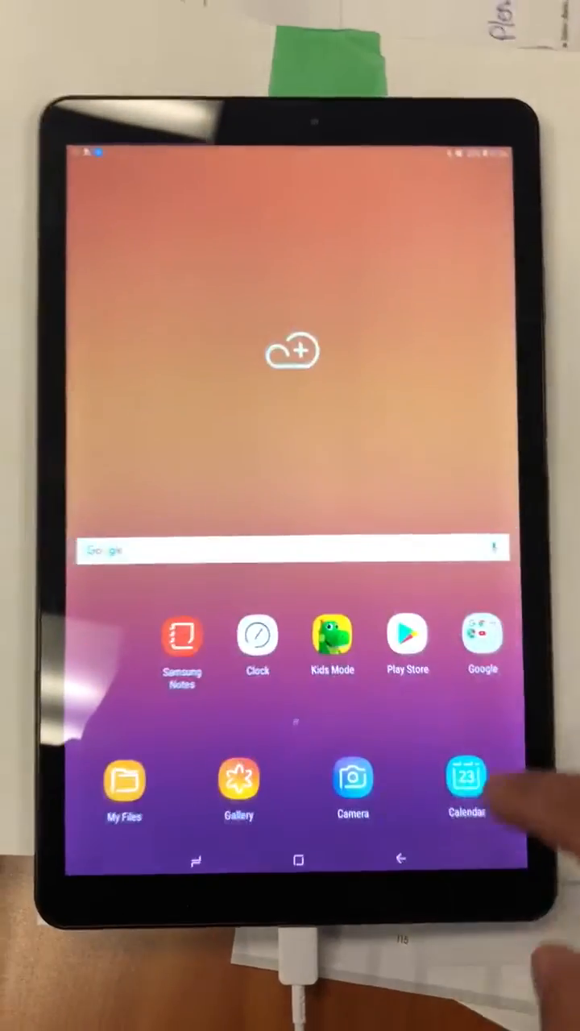
Launch Samsung Retail Mode from the app drawer.
scroll(up, 3)
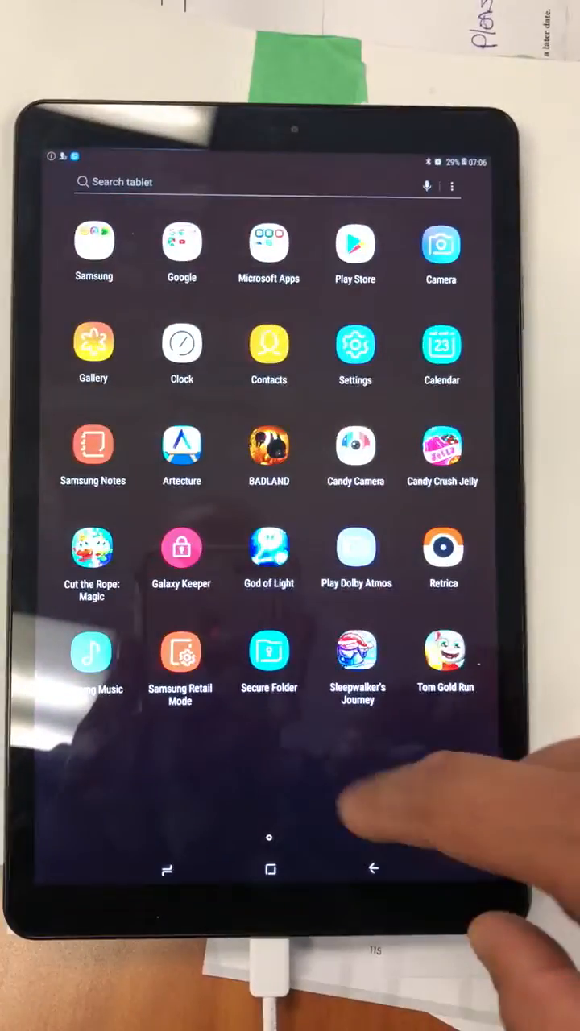
click(182, 651)
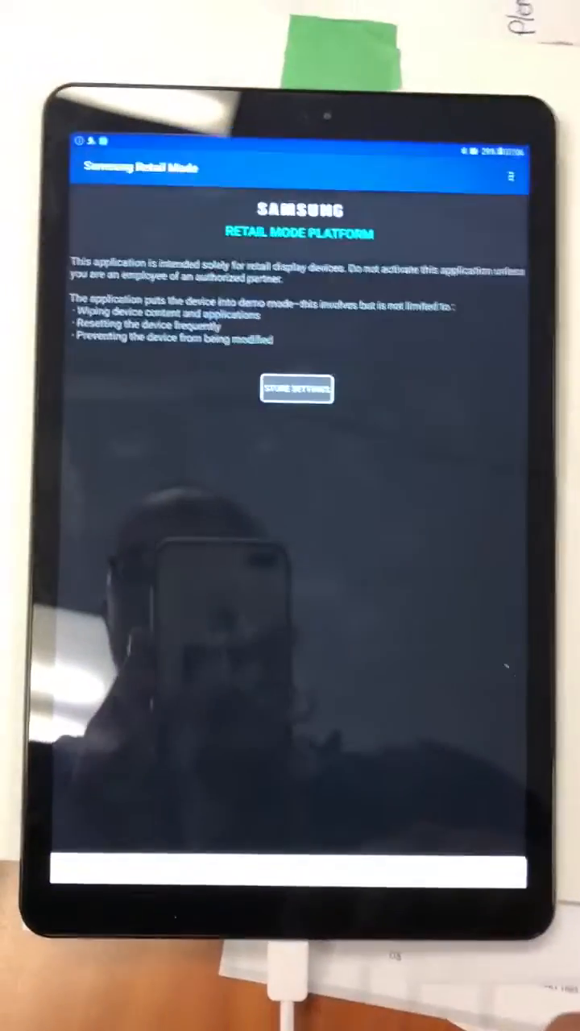
Unlock Store Settings by entering the password in the Authentication dialog.
click(297, 389)
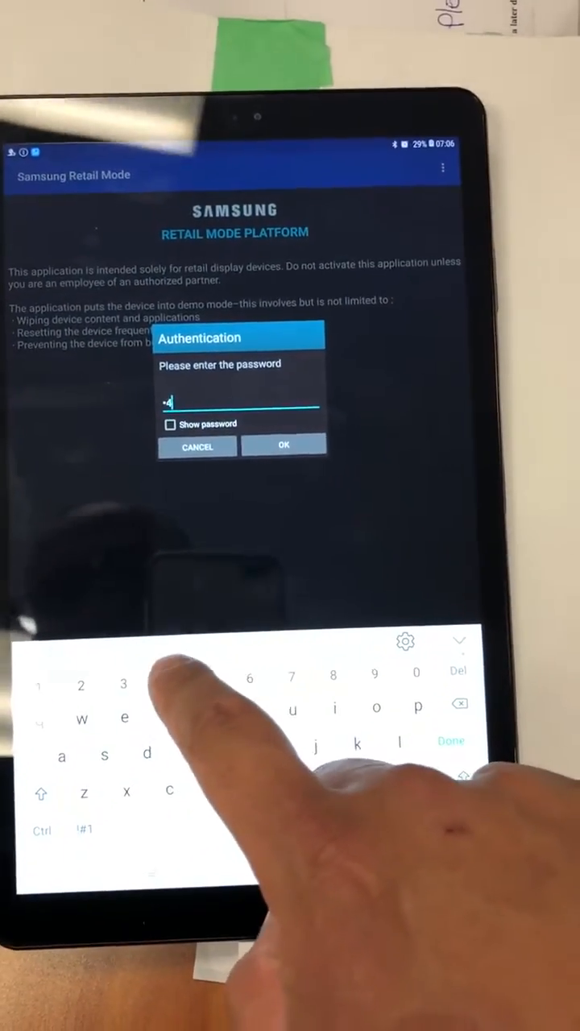
click(283, 445)
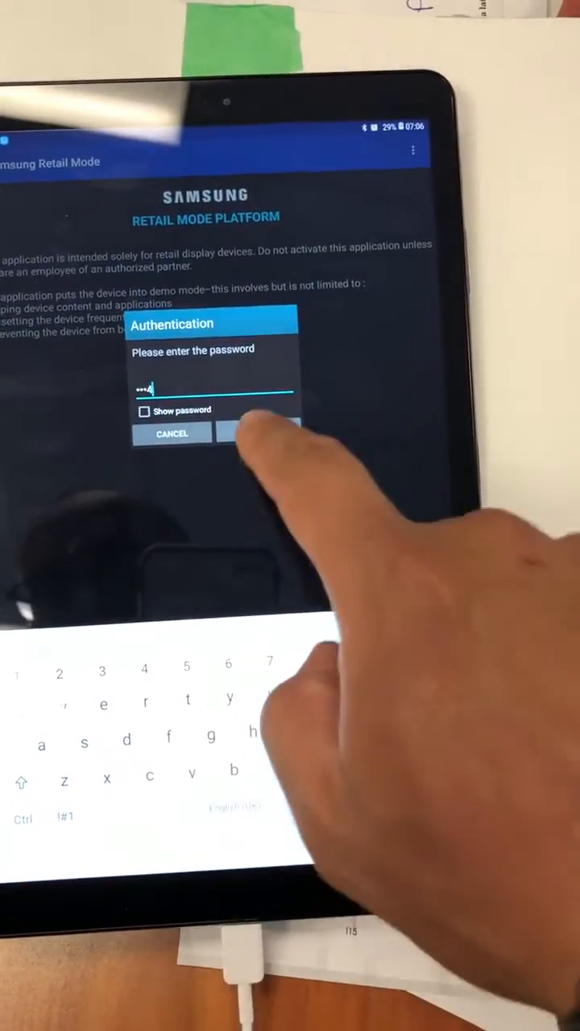
click(258, 433)
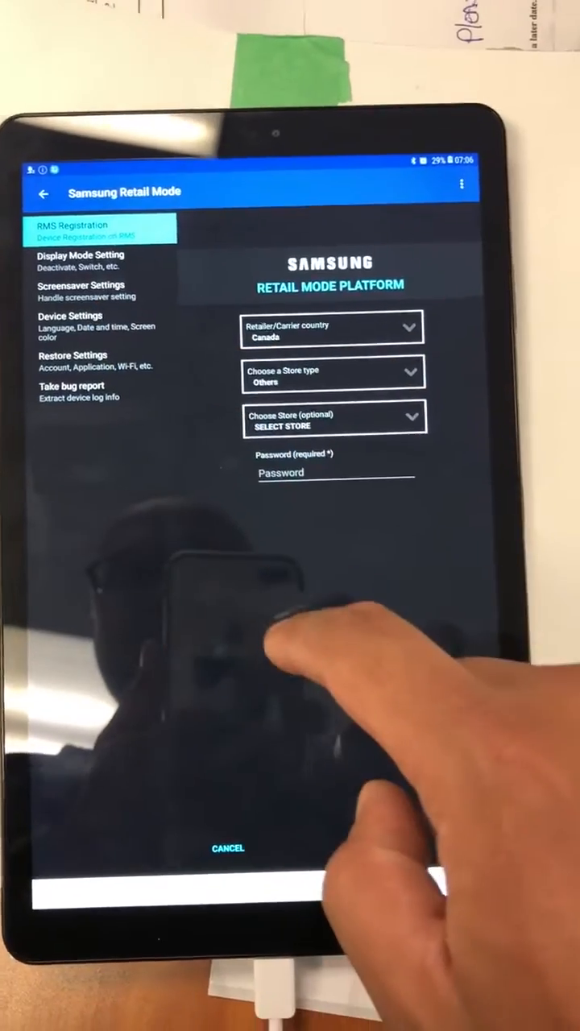
In Device Settings, turn off Automatic Date and Time.
click(81, 320)
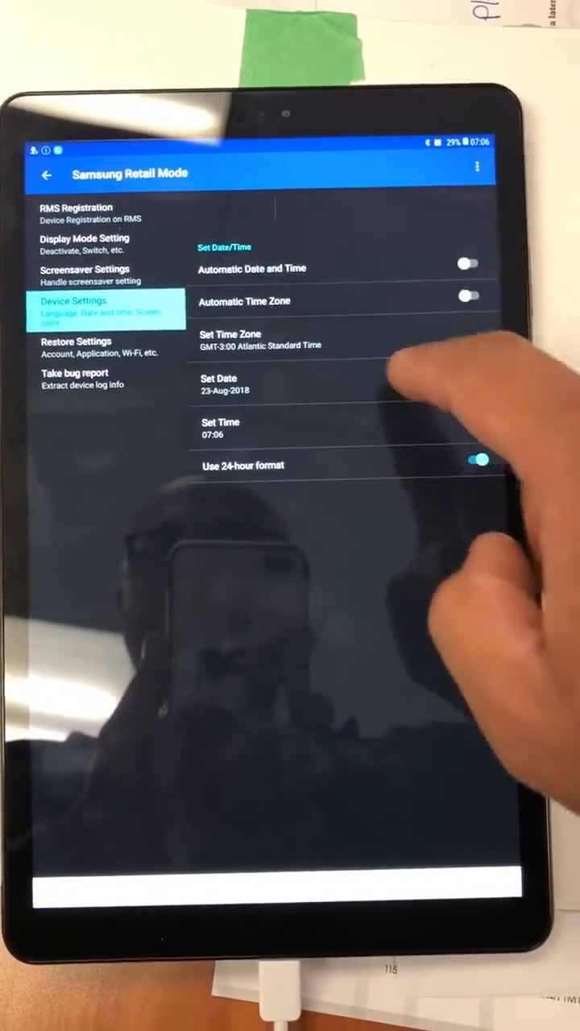
click(473, 264)
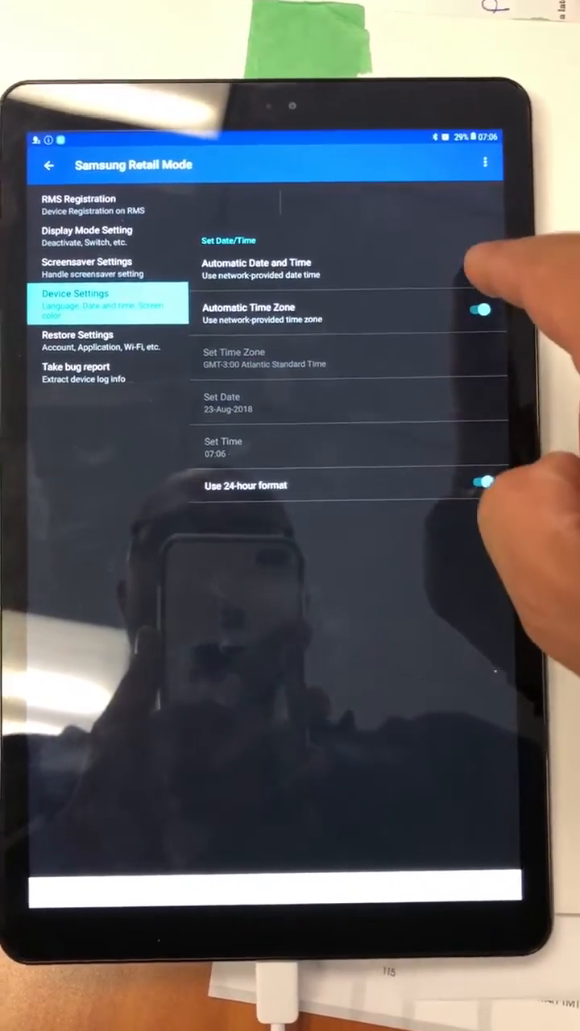
click(480, 261)
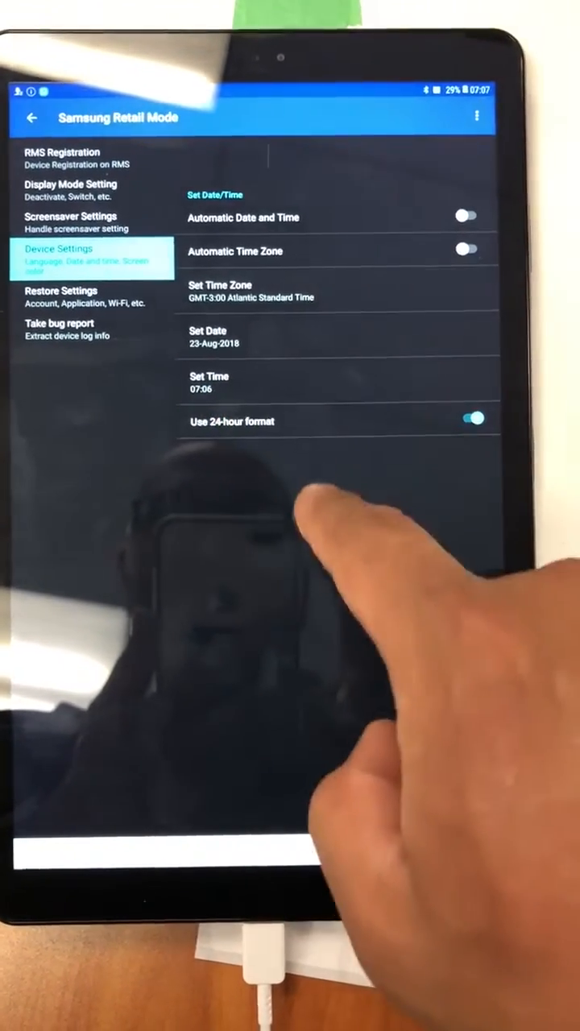
Switch the clock to 12-hour format and open the Set Time picker.
click(467, 418)
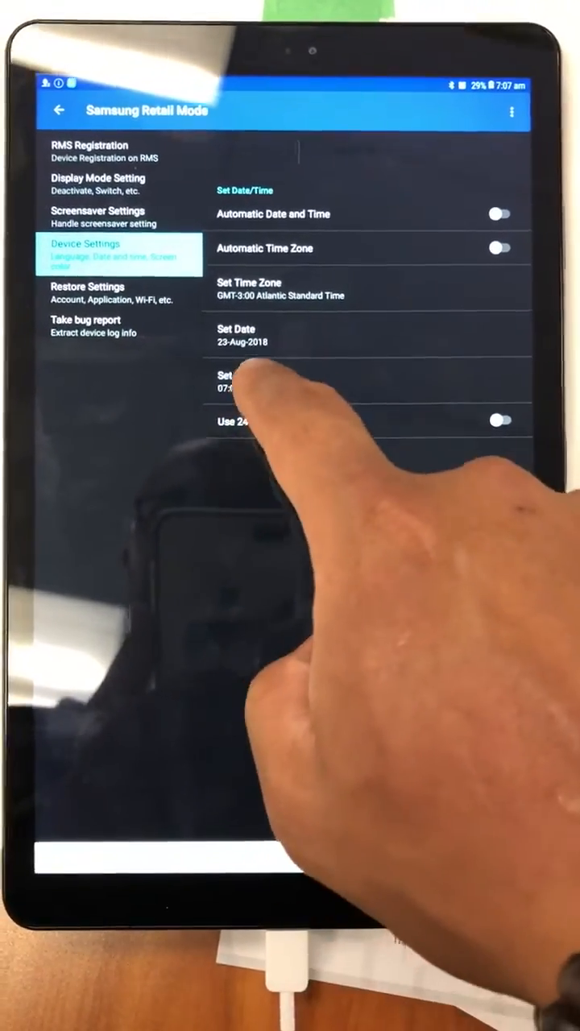
click(236, 380)
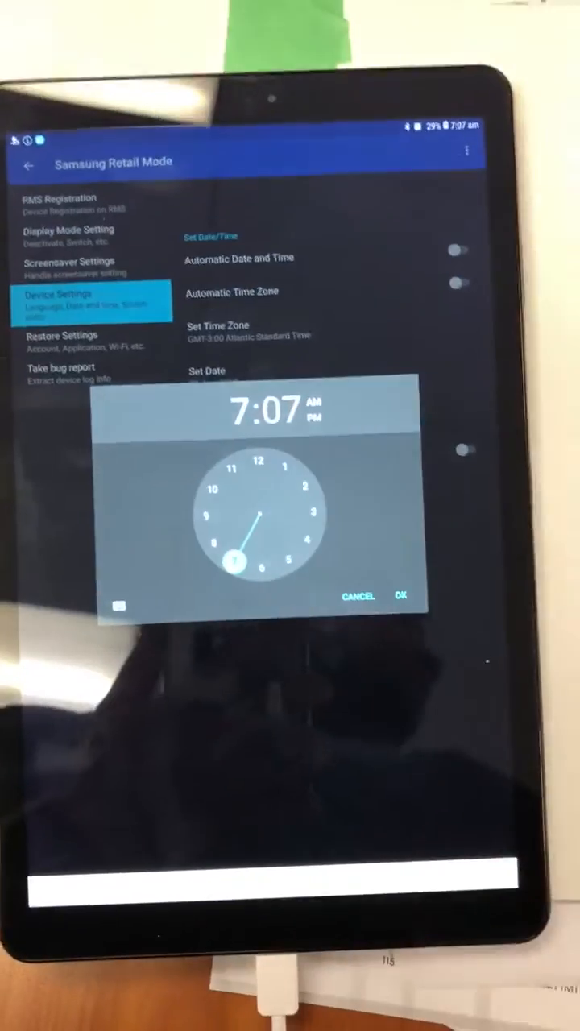